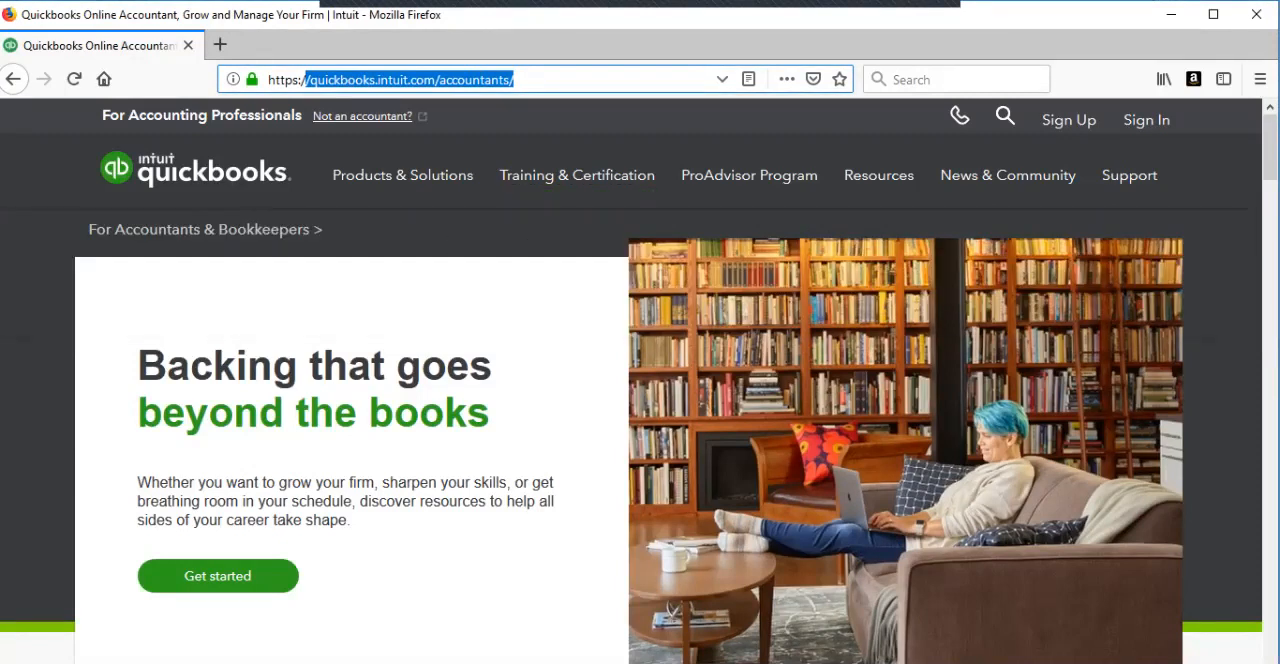
mouse_move(749, 175)
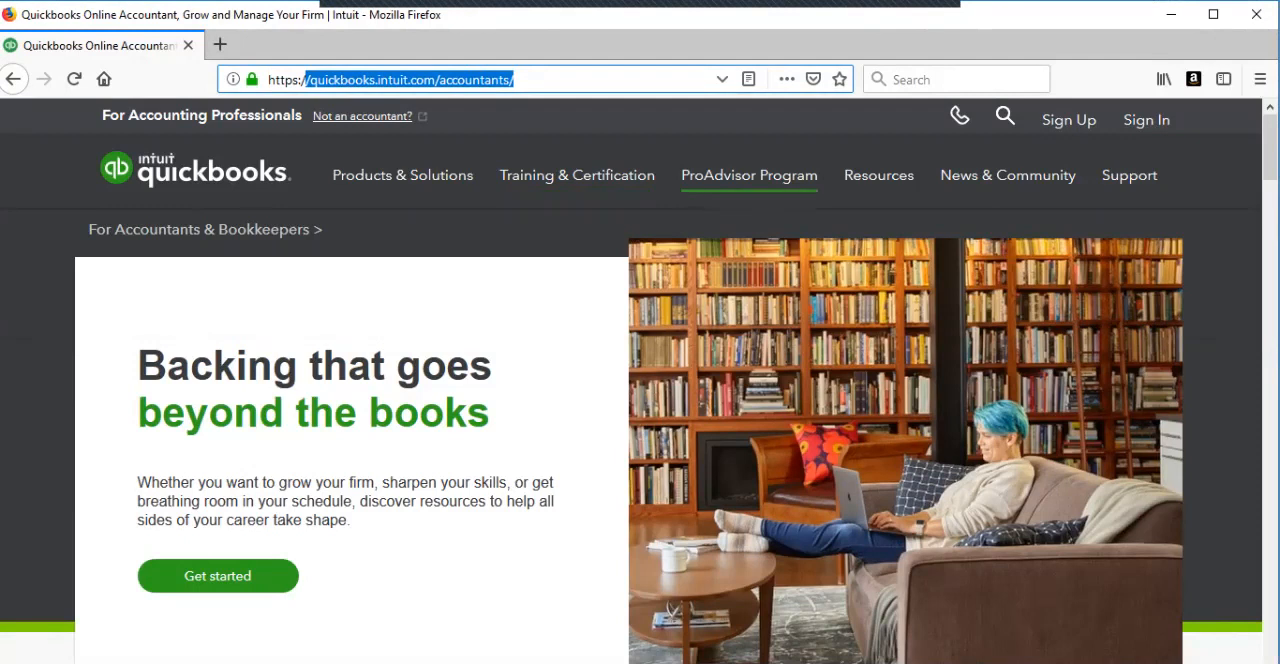
Step: Open the ProAdvisor Program page and start the free sign-up in a new tab
click(748, 175)
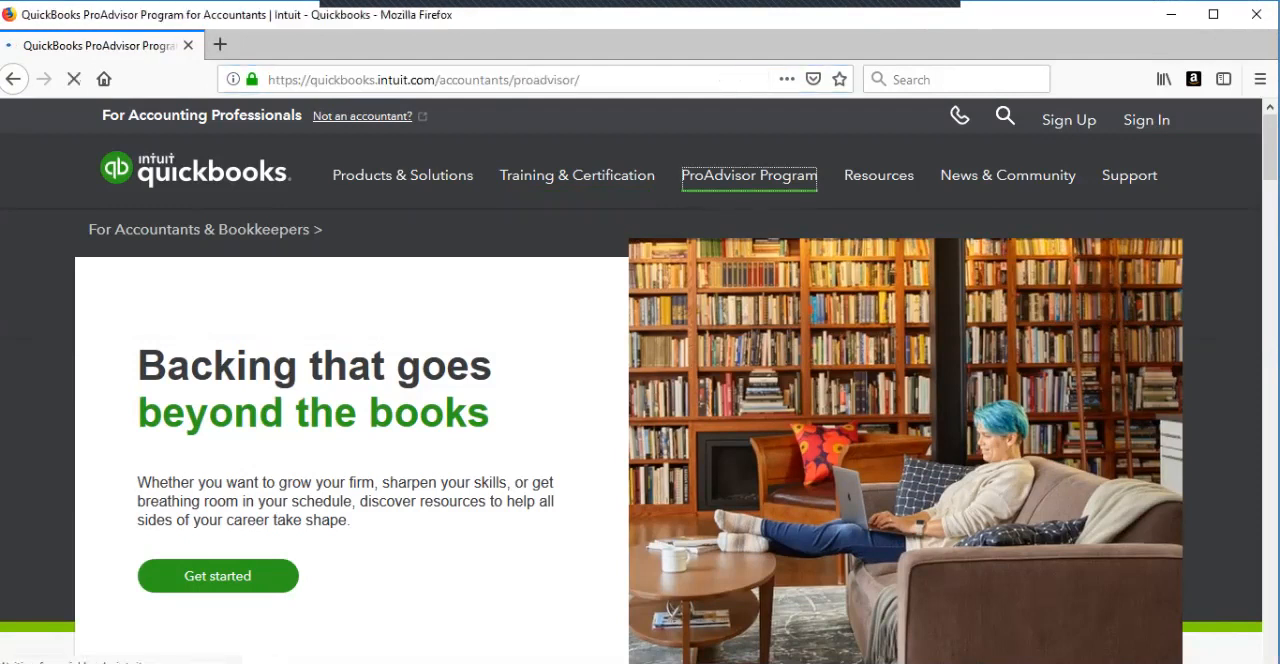
click(748, 174)
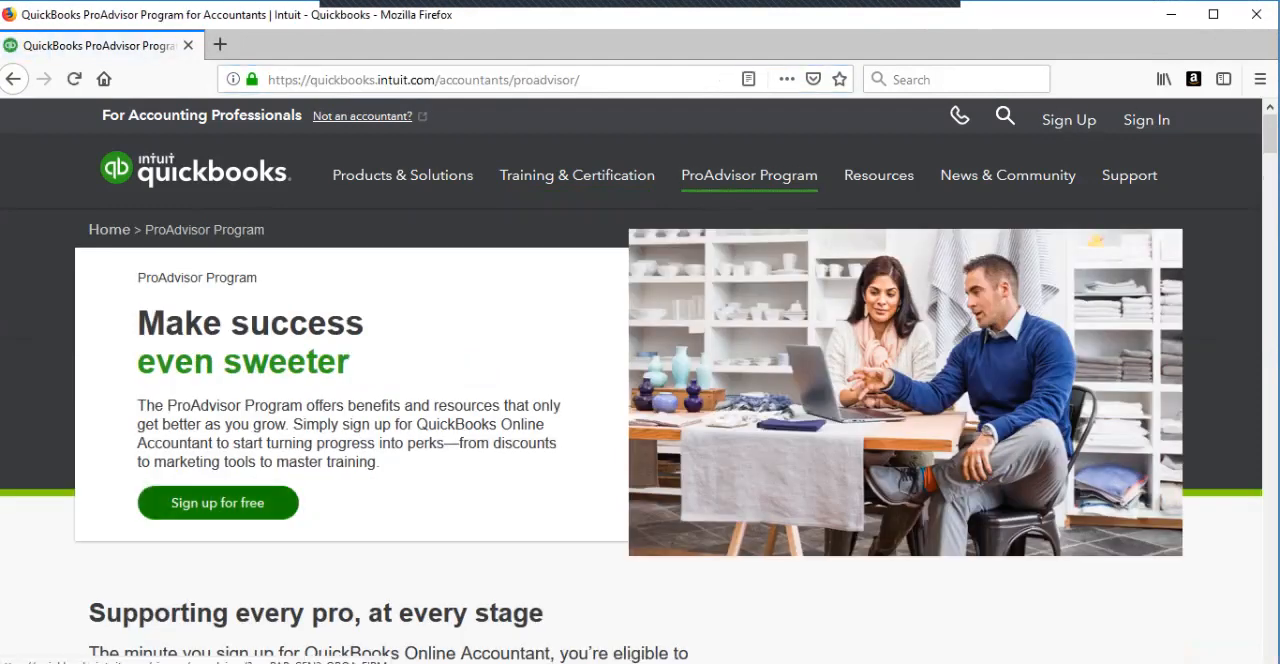
click(217, 502)
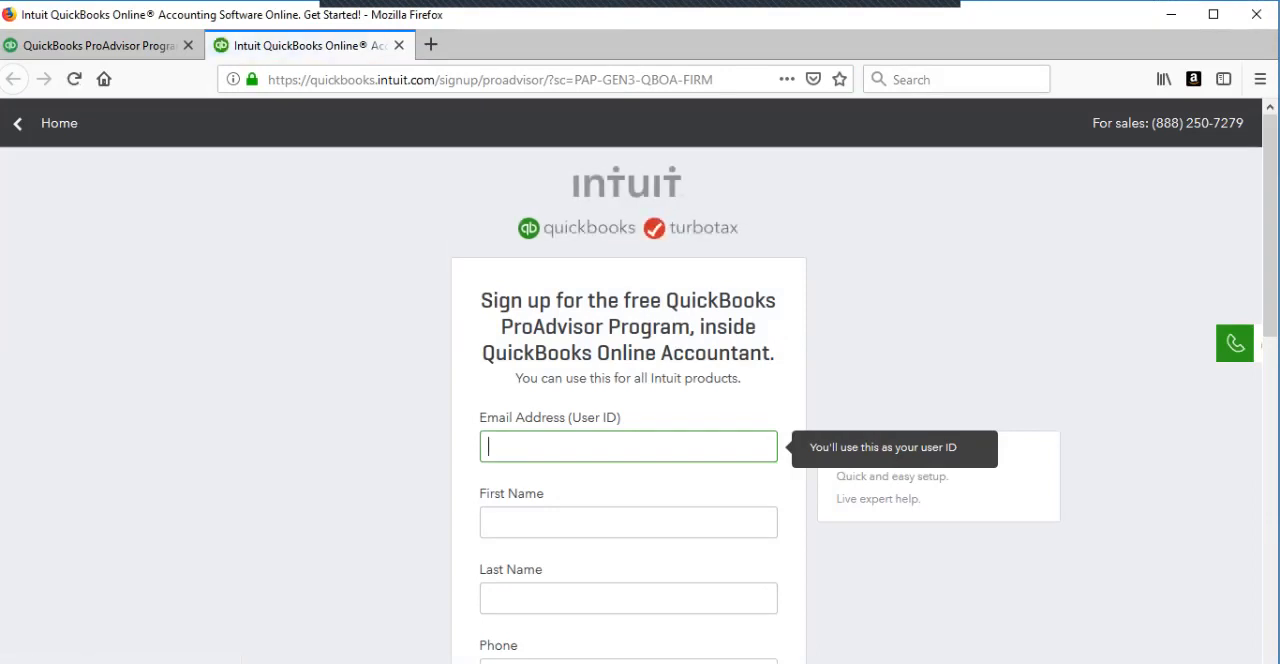
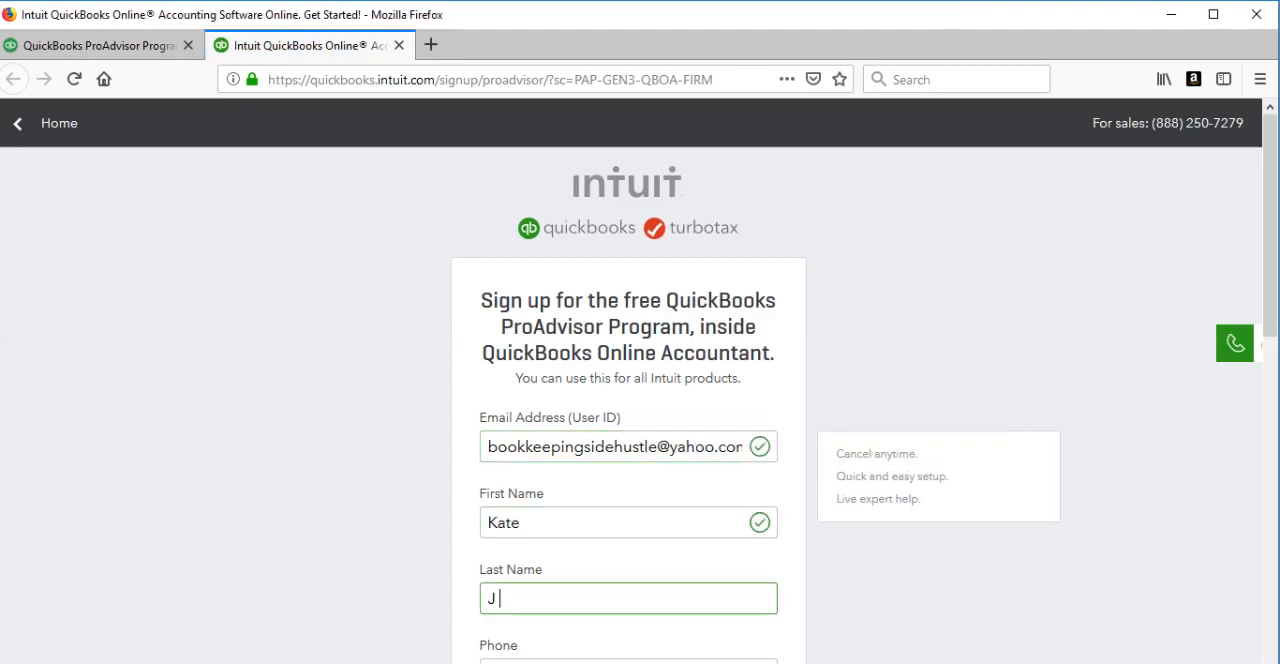
Step: Fill in the email and name fields of the ProAdvisor sign-up form
scroll(down, 3)
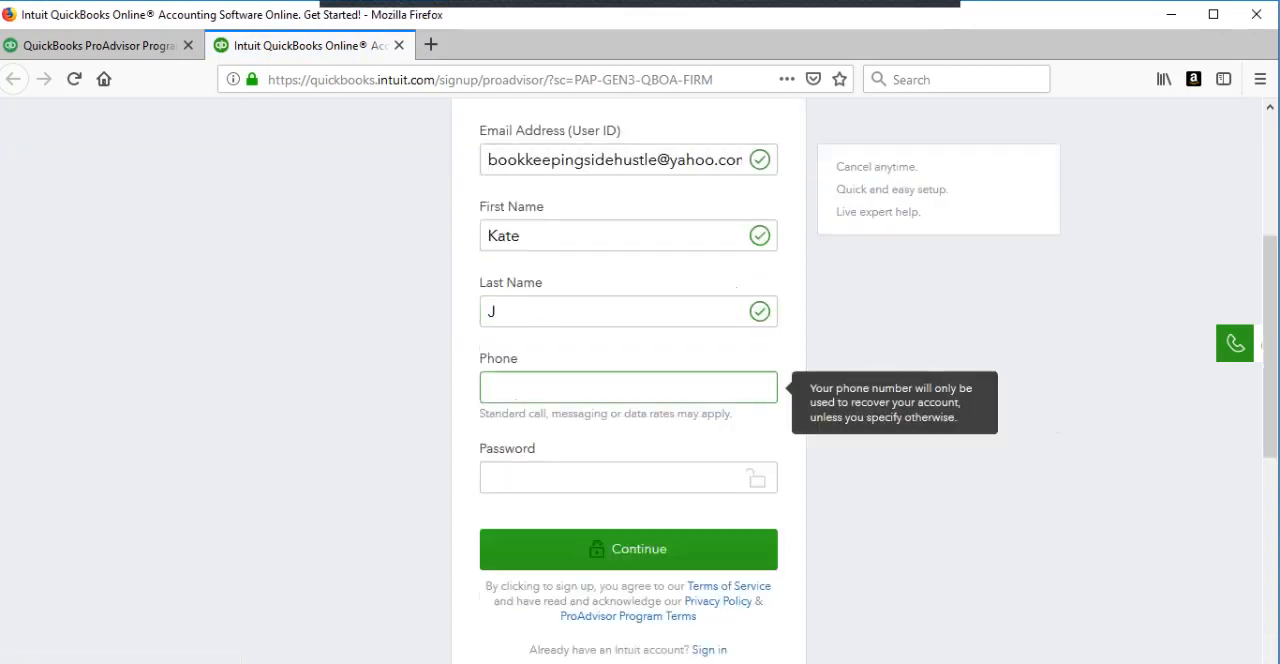
click(628, 387)
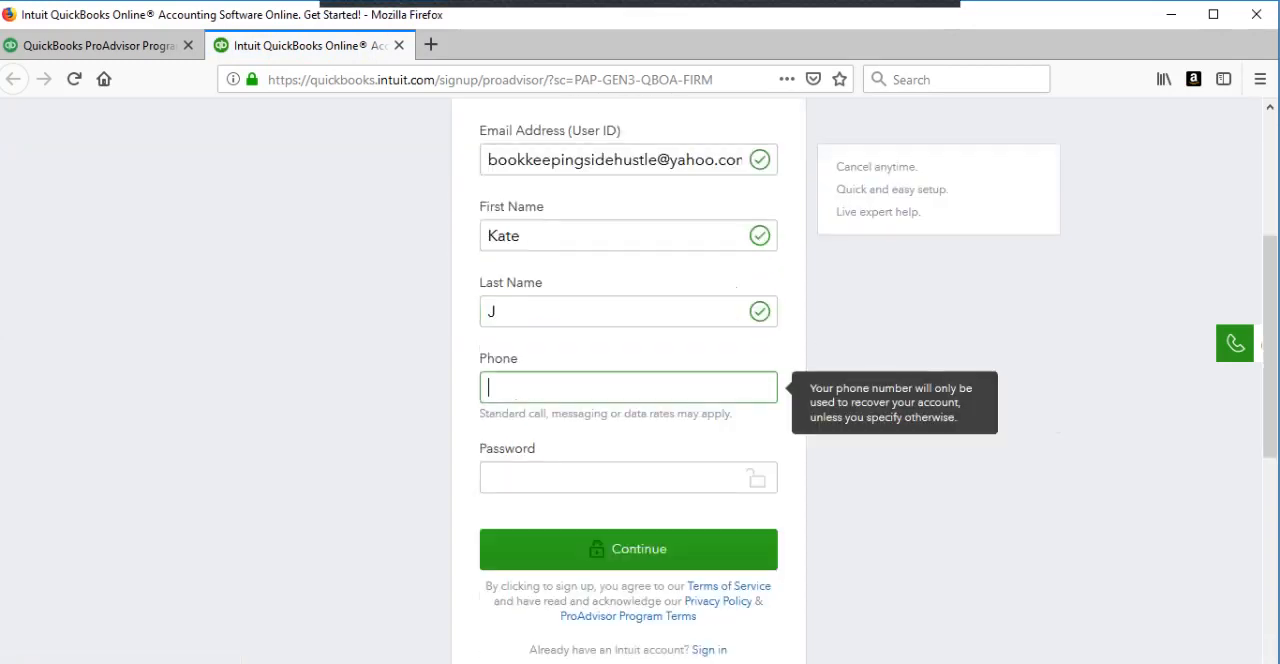
text(330-87)
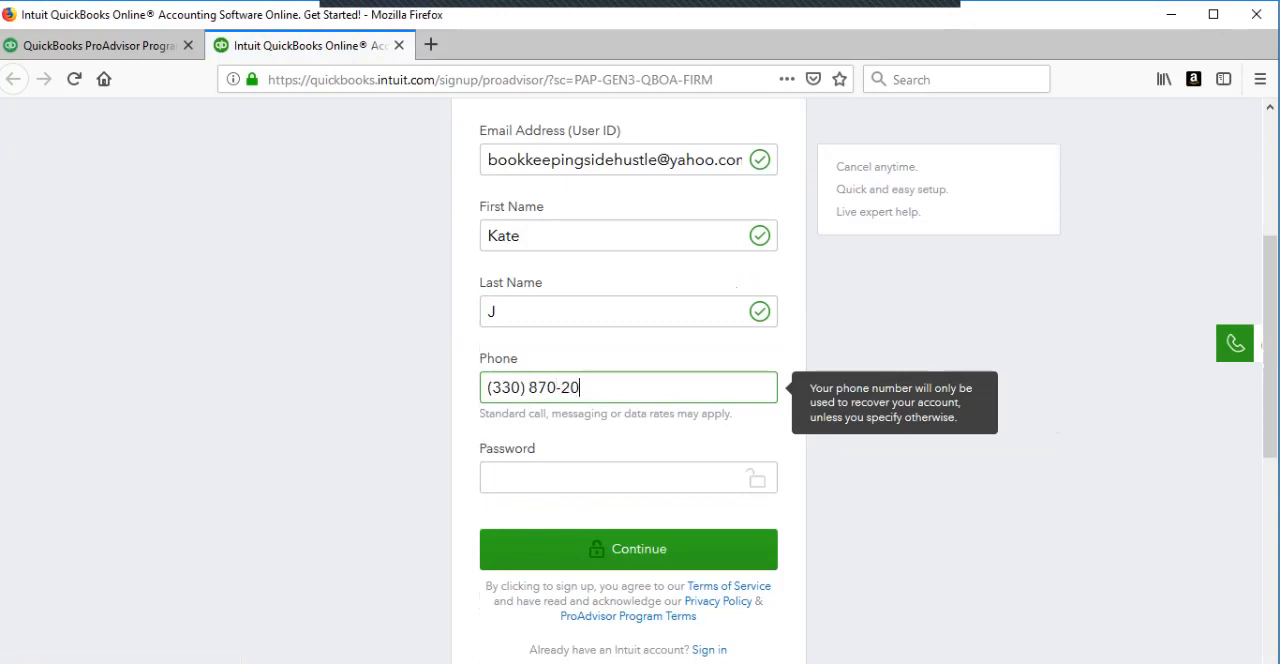
text(44)
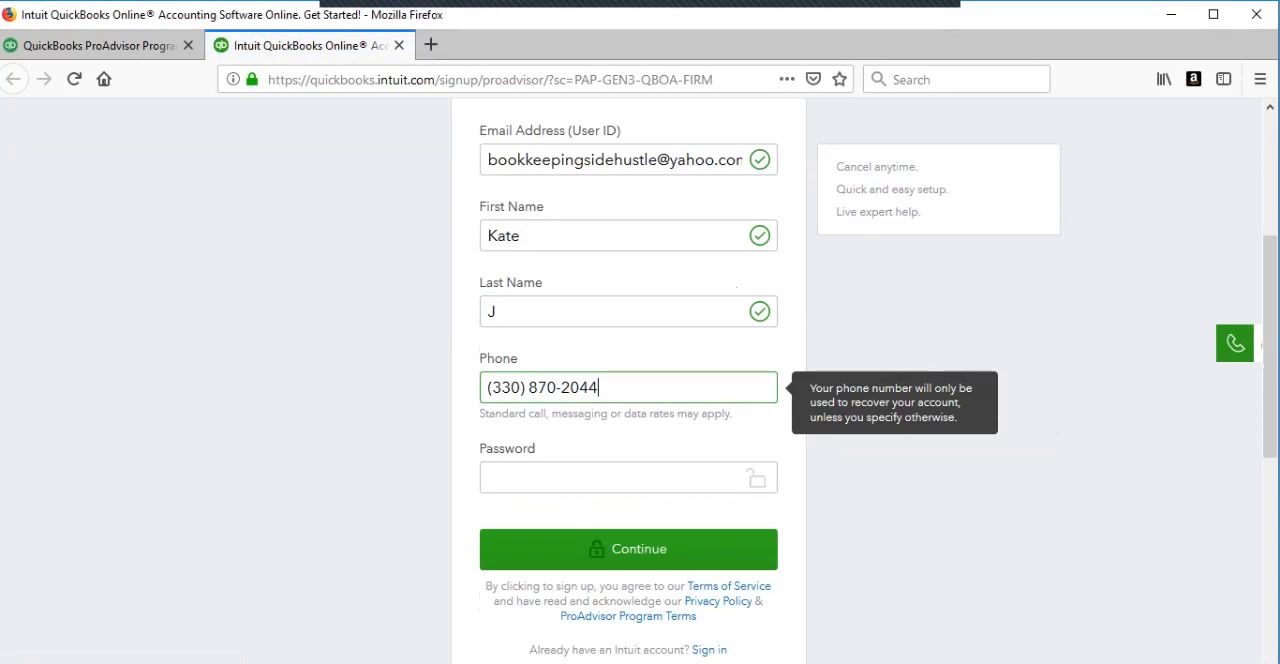
click(628, 477)
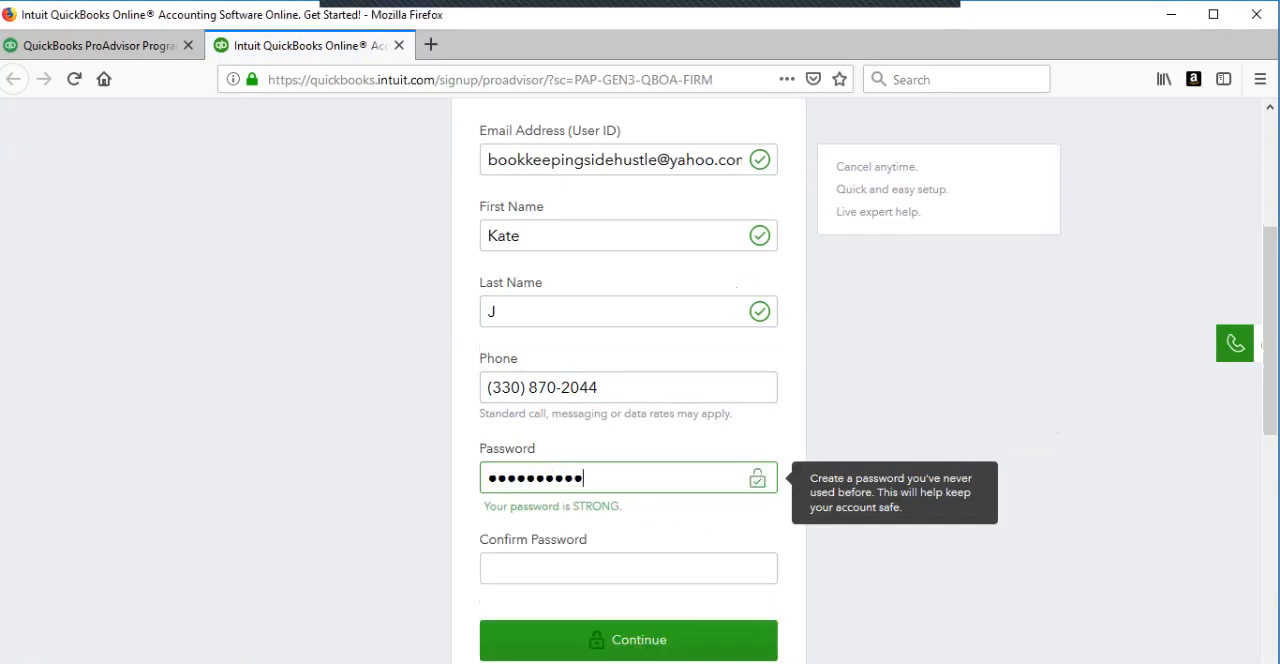
click(628, 567)
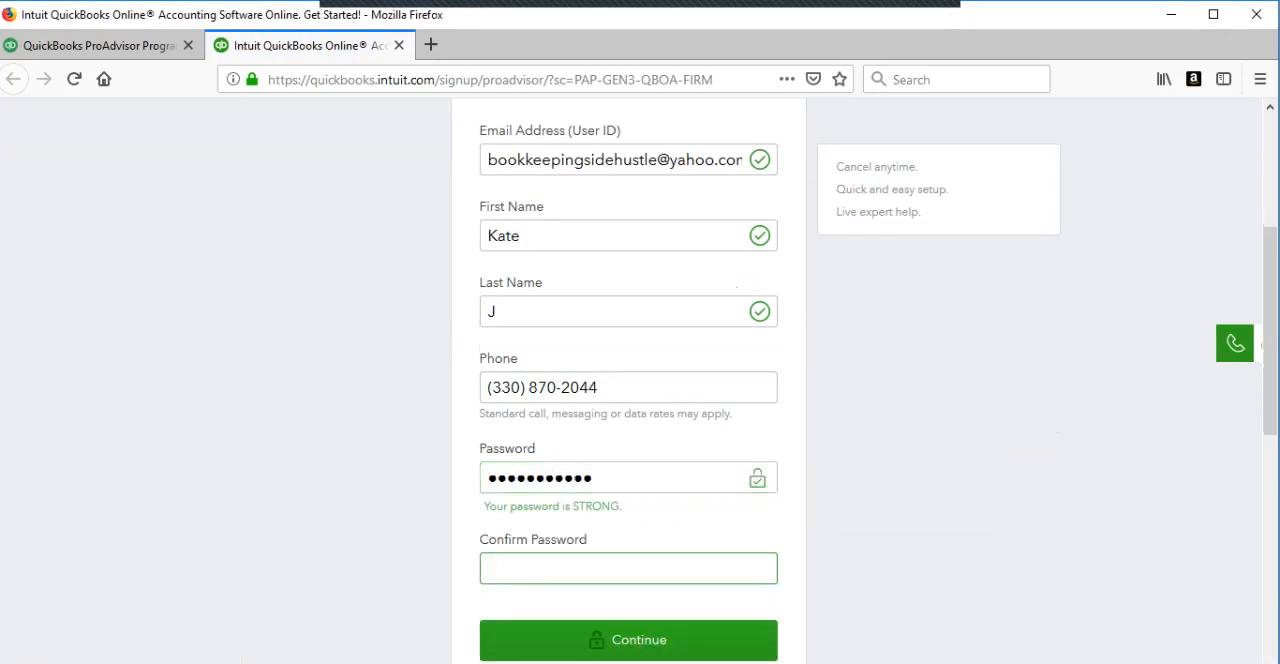
text(•••••••)
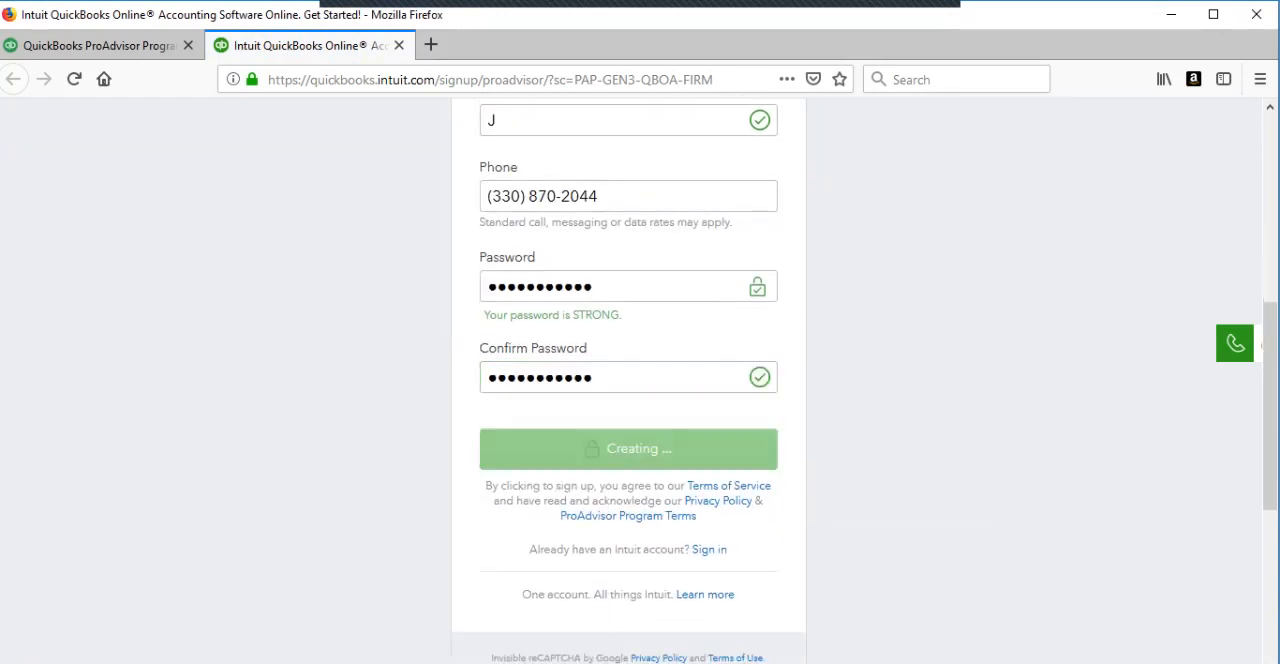
Step: Submit the sign-up, then enter firm 'Bookkeeping Side Hustle' with ZIP 02102 and finish
click(628, 448)
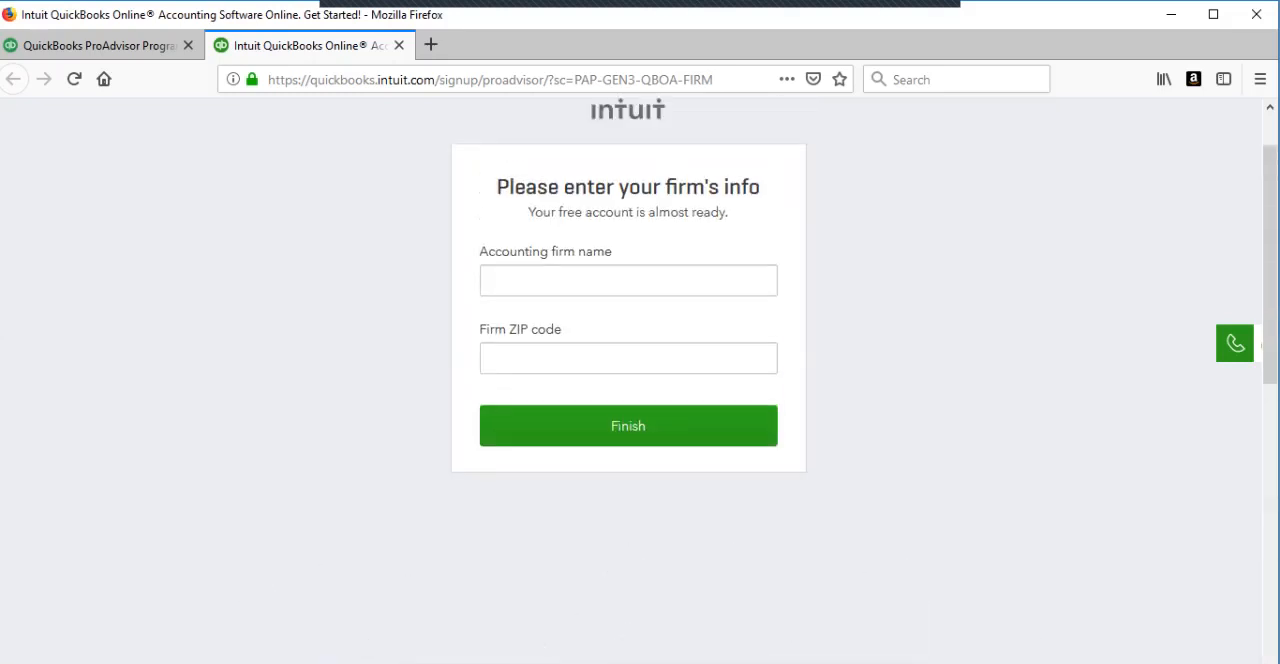
click(628, 280)
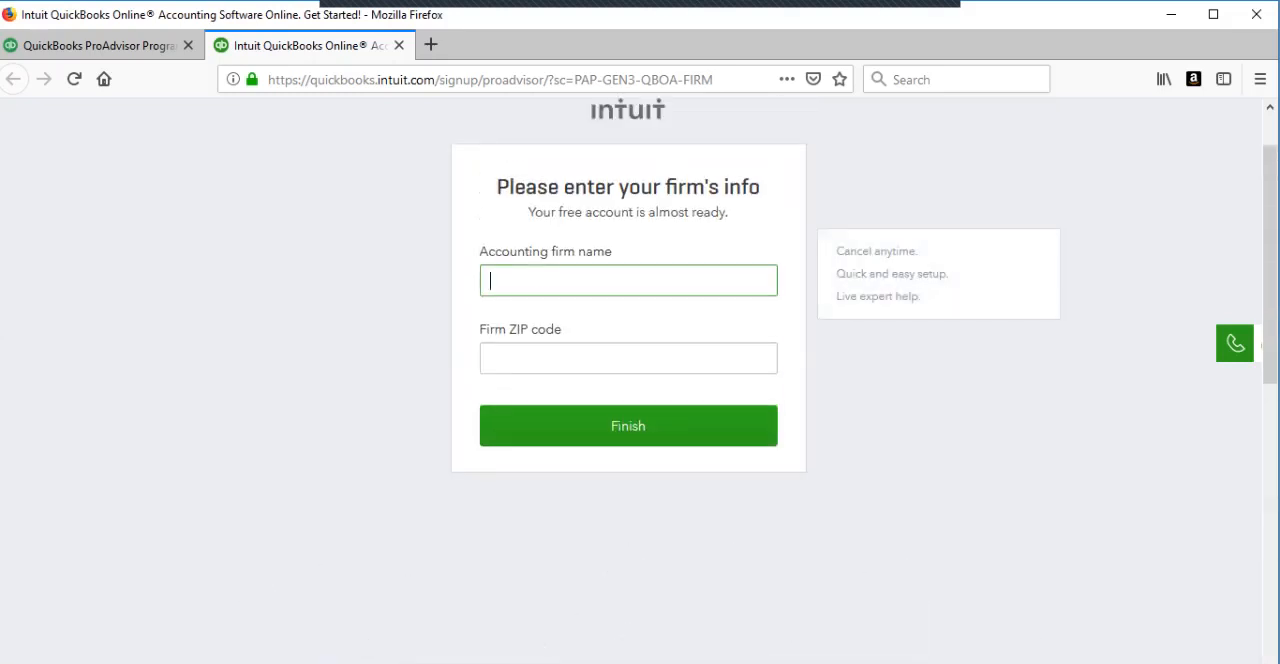
text(Bookkeeping S)
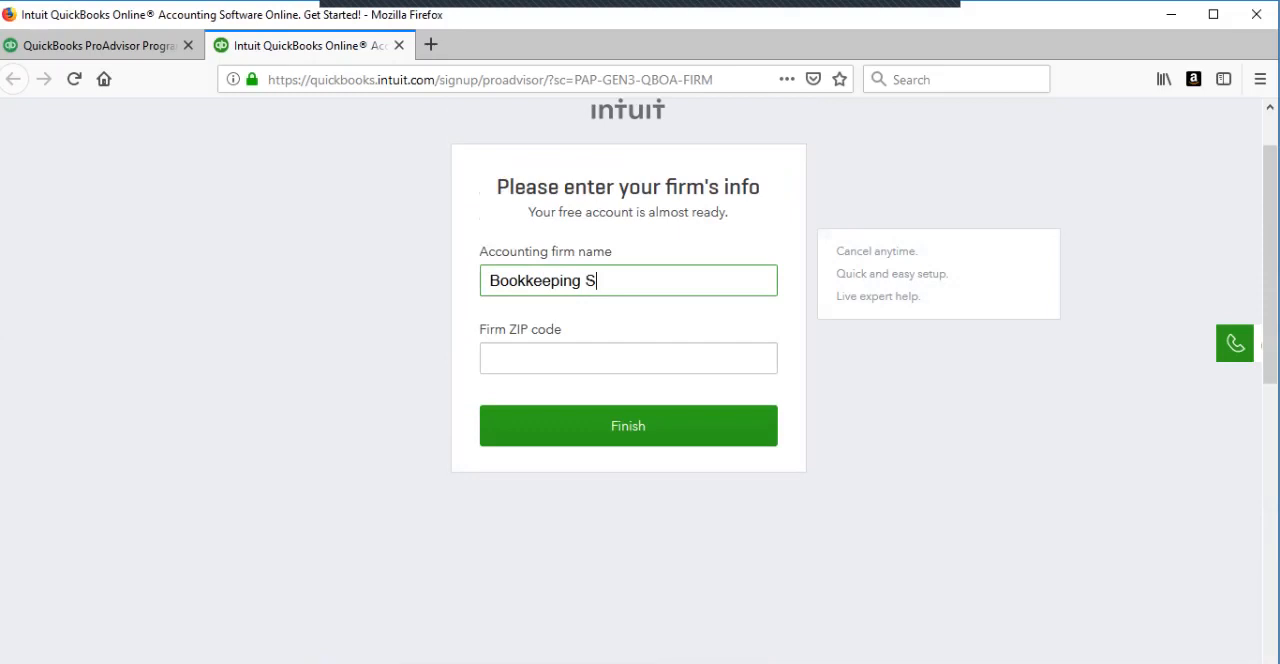
text(ide Hustle)
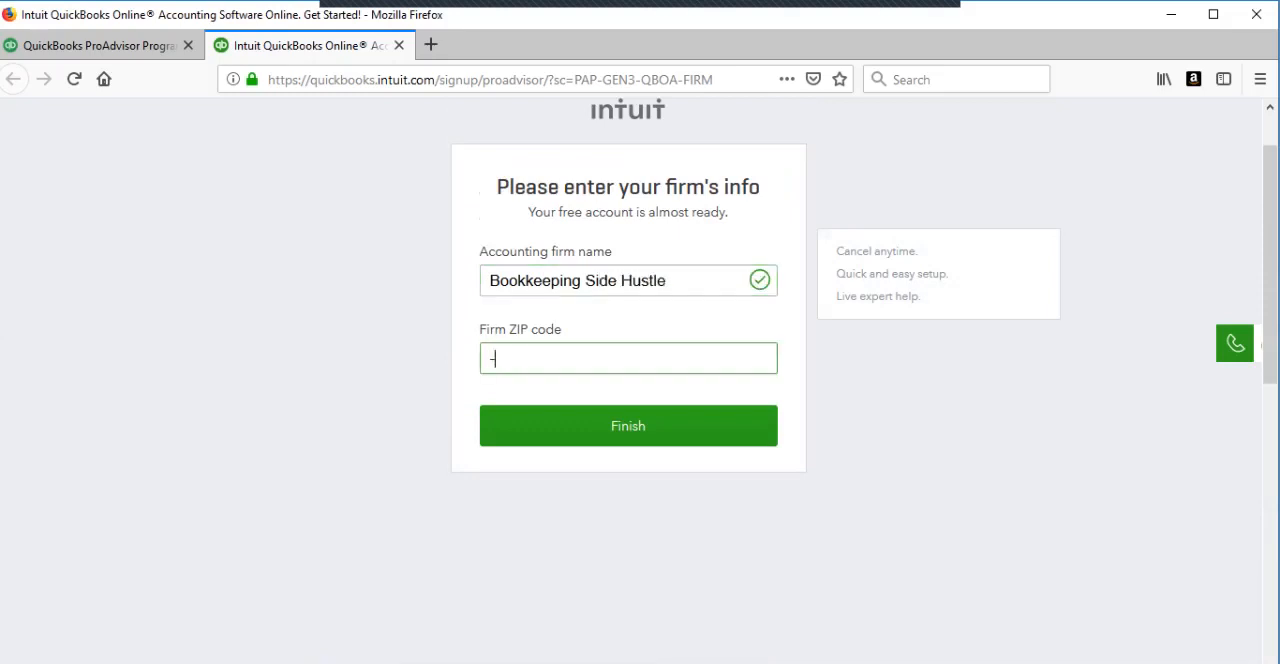
text(02)
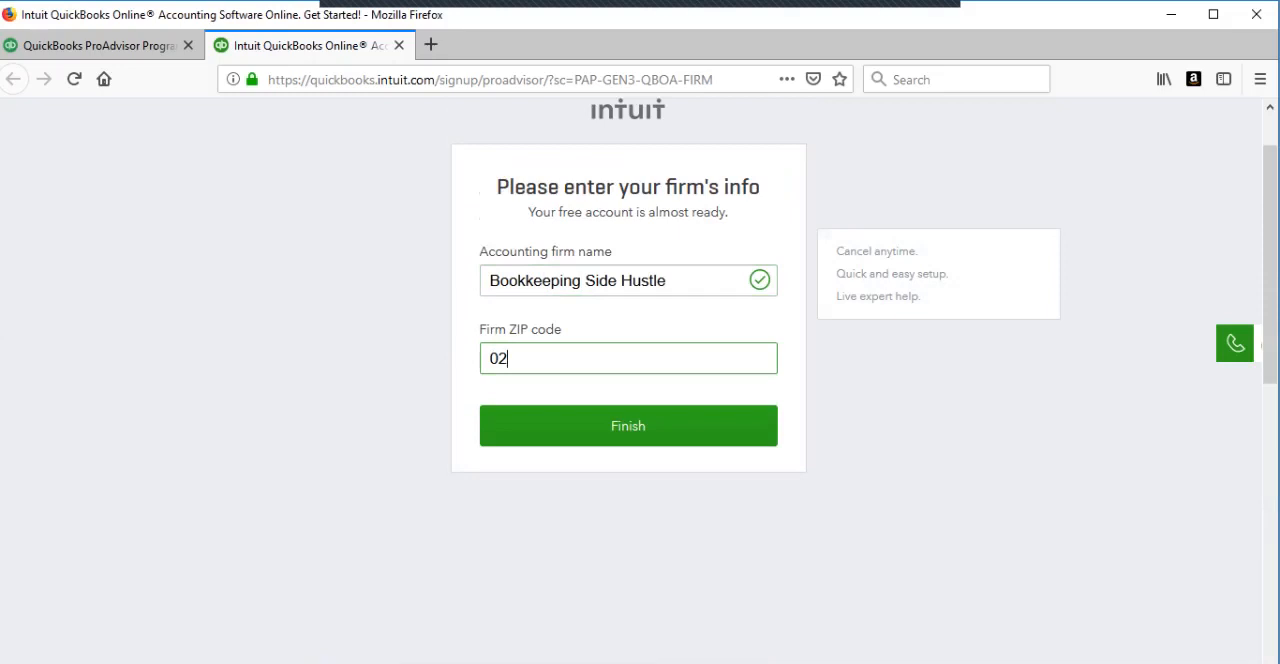
text(102)
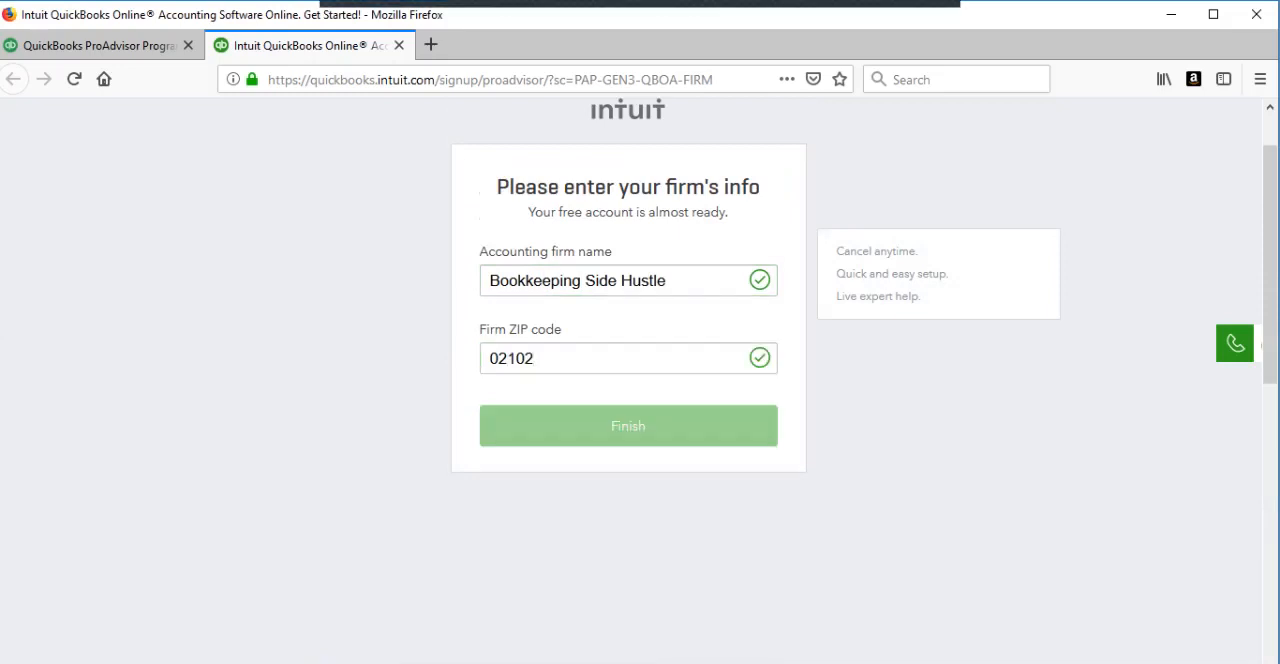
click(628, 425)
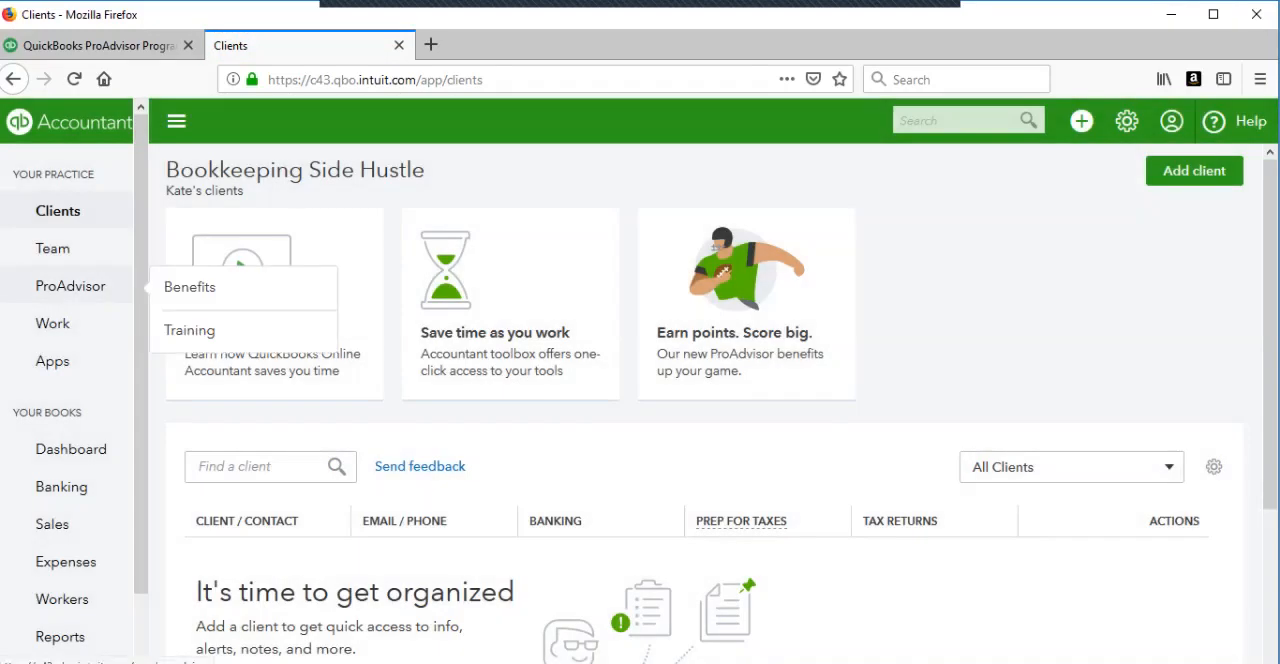
Step: Go to ProAdvisor Training from the left navigation to list QuickBooks Online courses
click(189, 330)
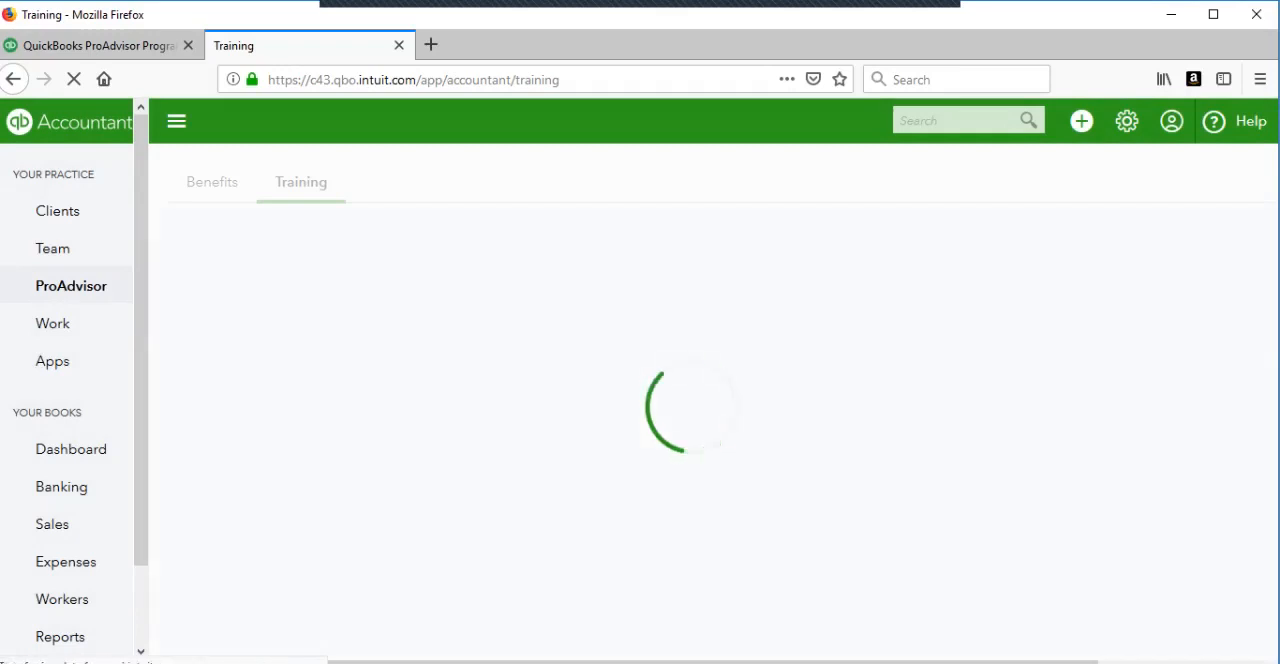
click(212, 182)
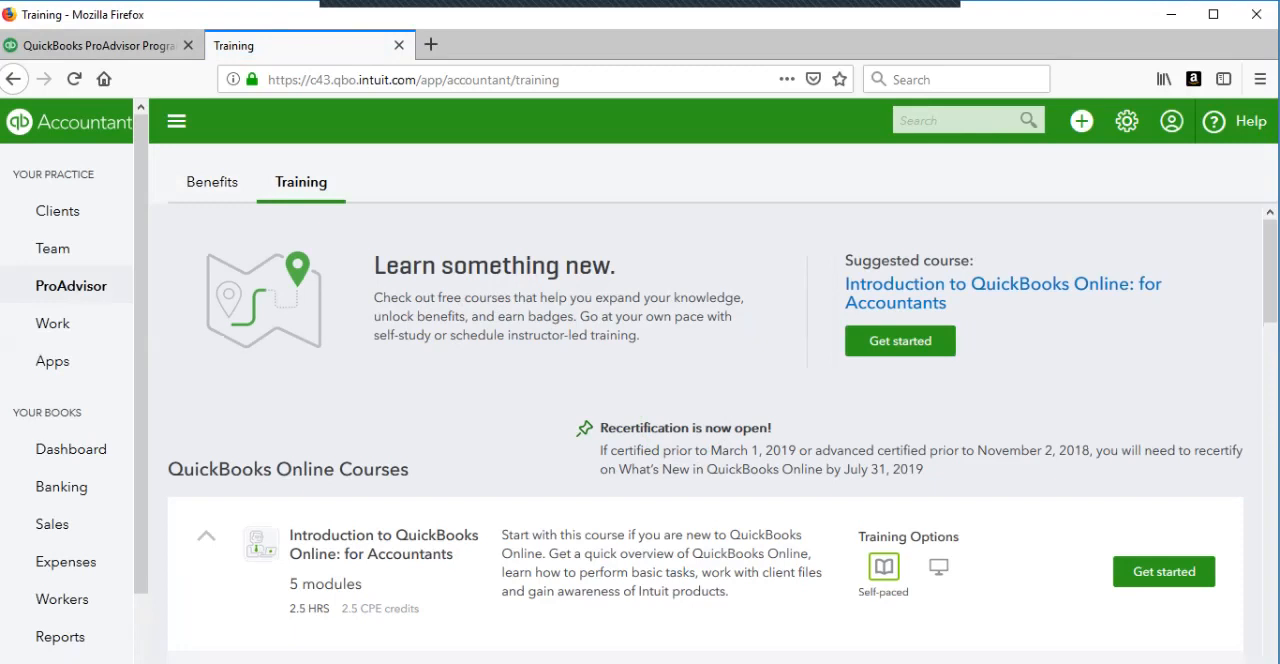
Step: Scroll down the Training page to the QuickBooks Online Certification course
scroll(down, 3)
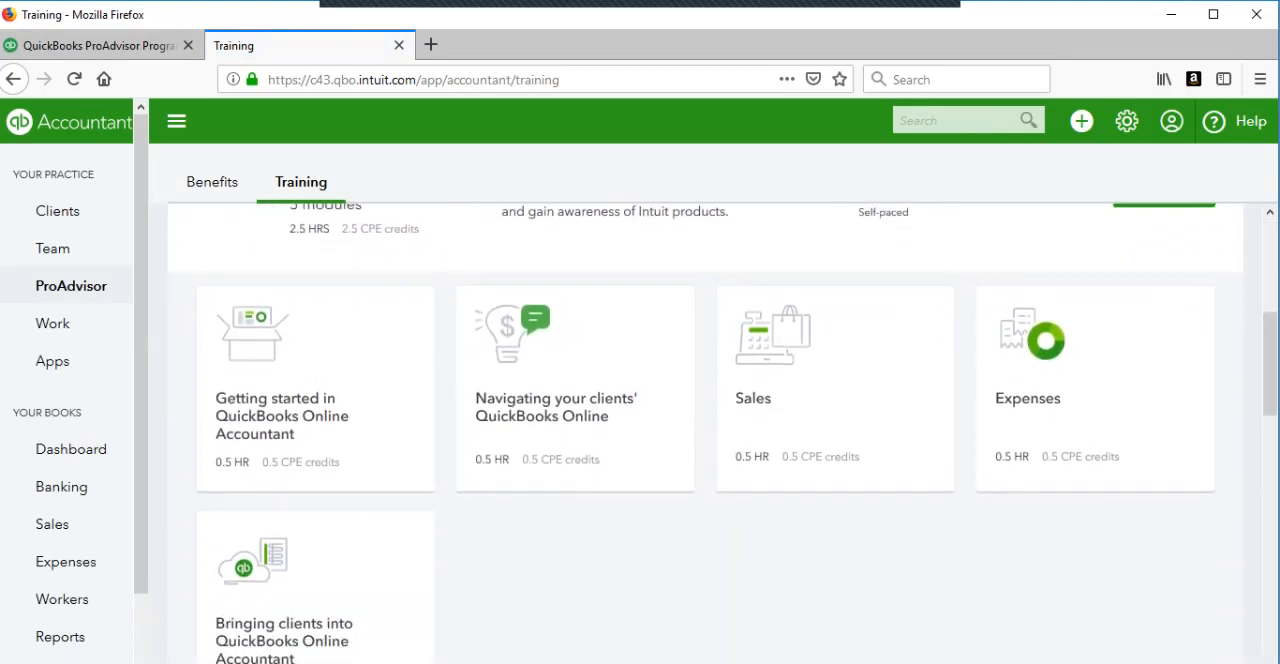
scroll(down, 3)
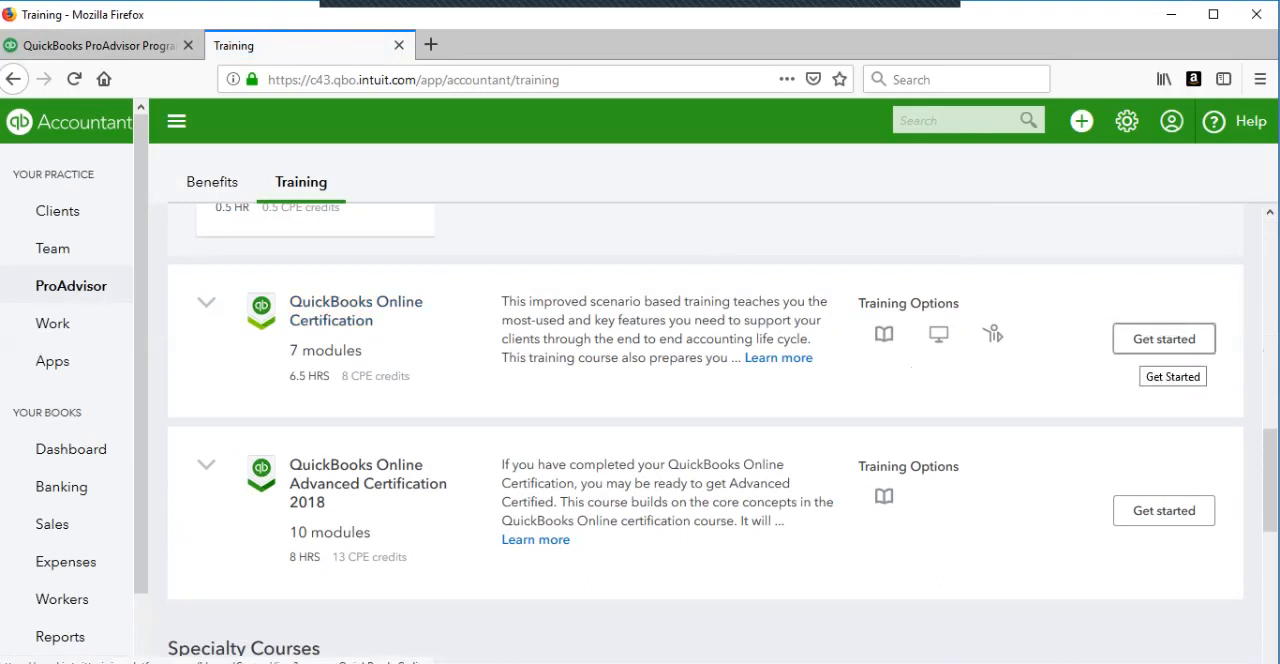
Step: Start the QuickBooks Online Certification course and browse its self-paced modules
click(1163, 338)
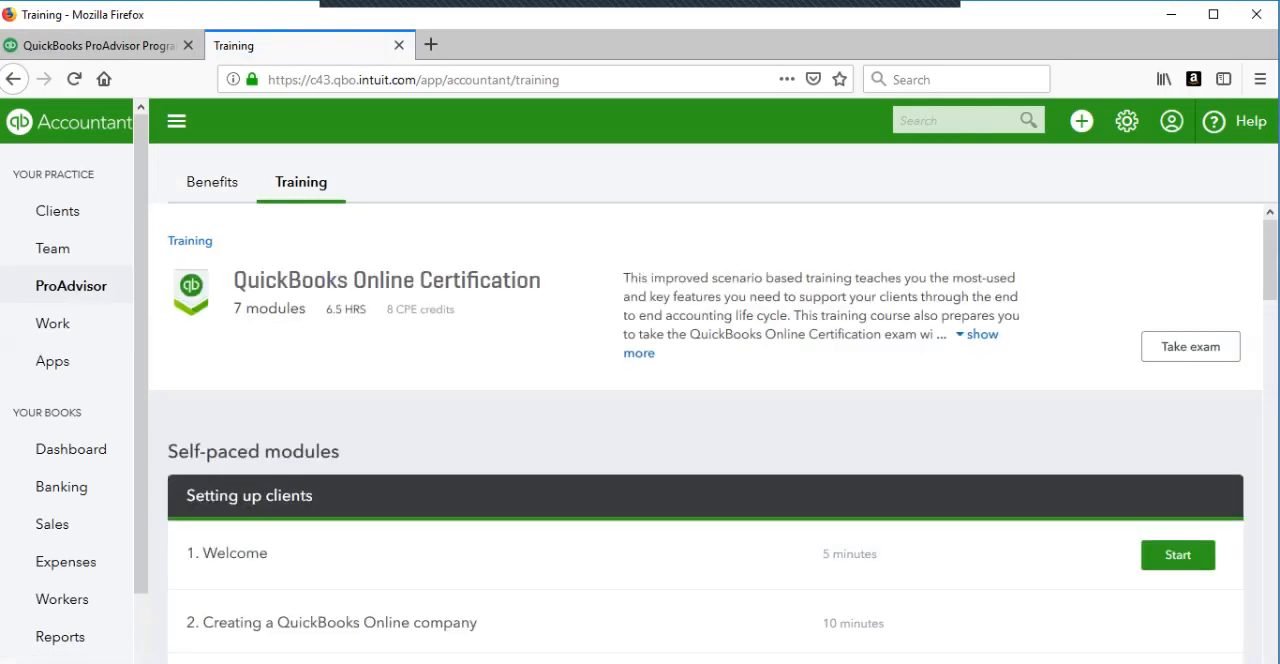
scroll(down, 3)
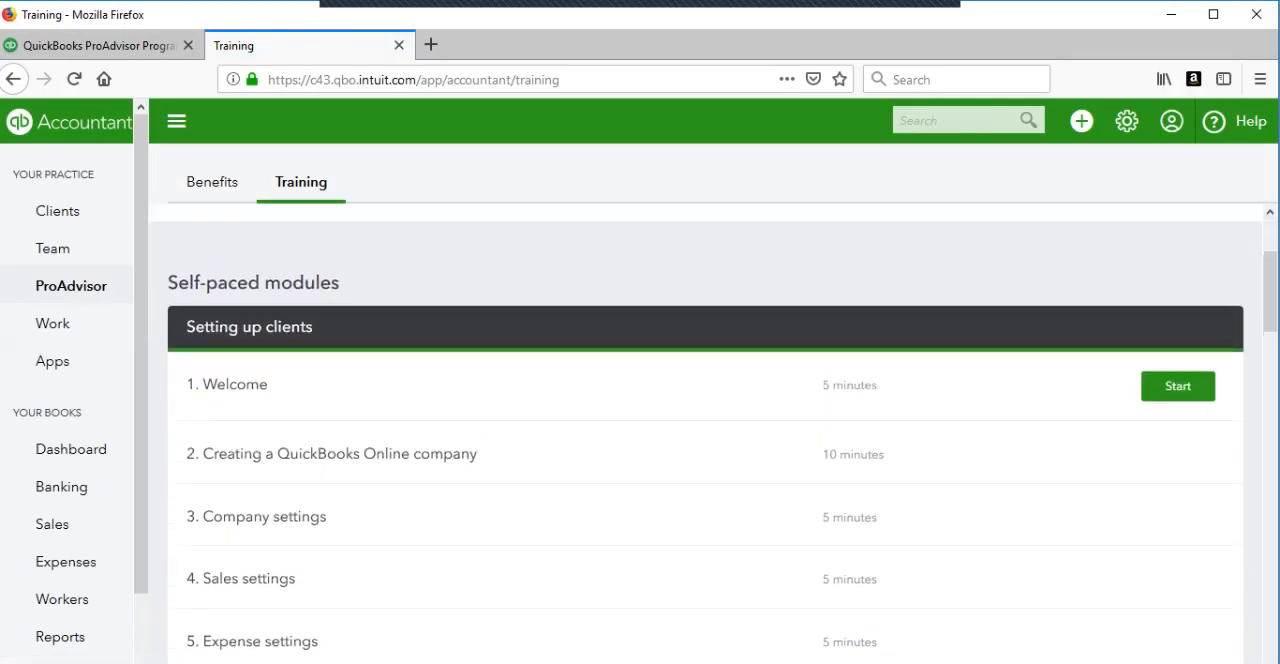
scroll(up, 3)
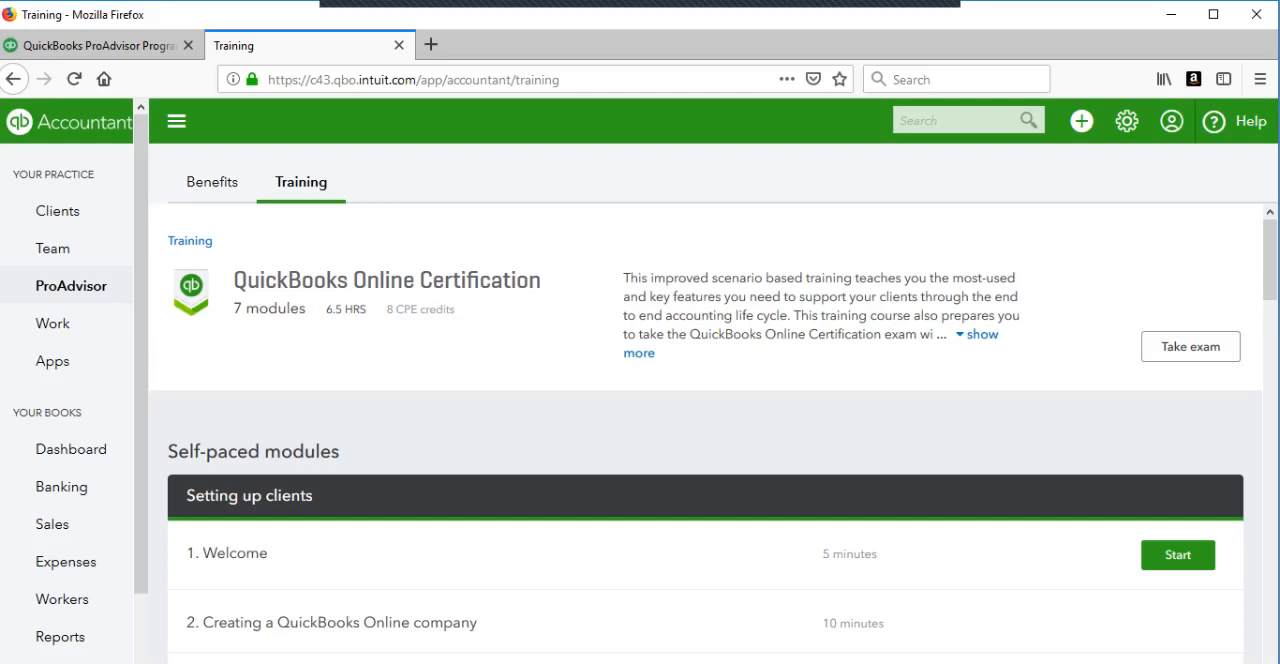
scroll(down, 3)
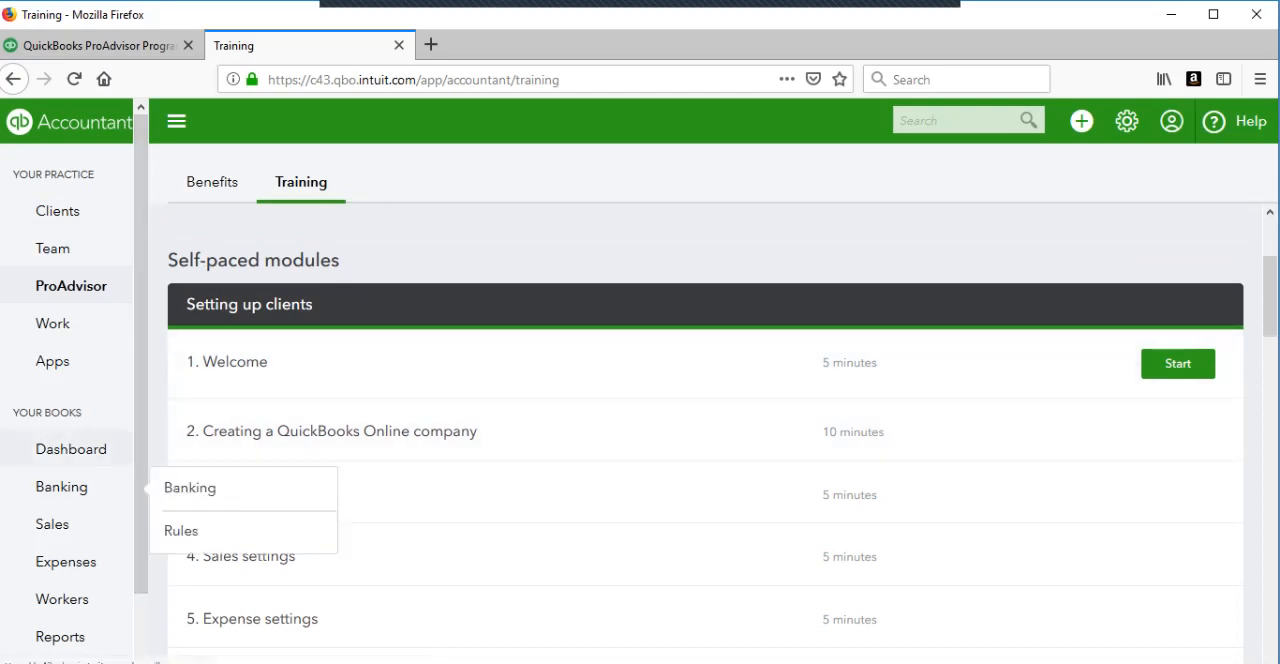
scroll(up, 3)
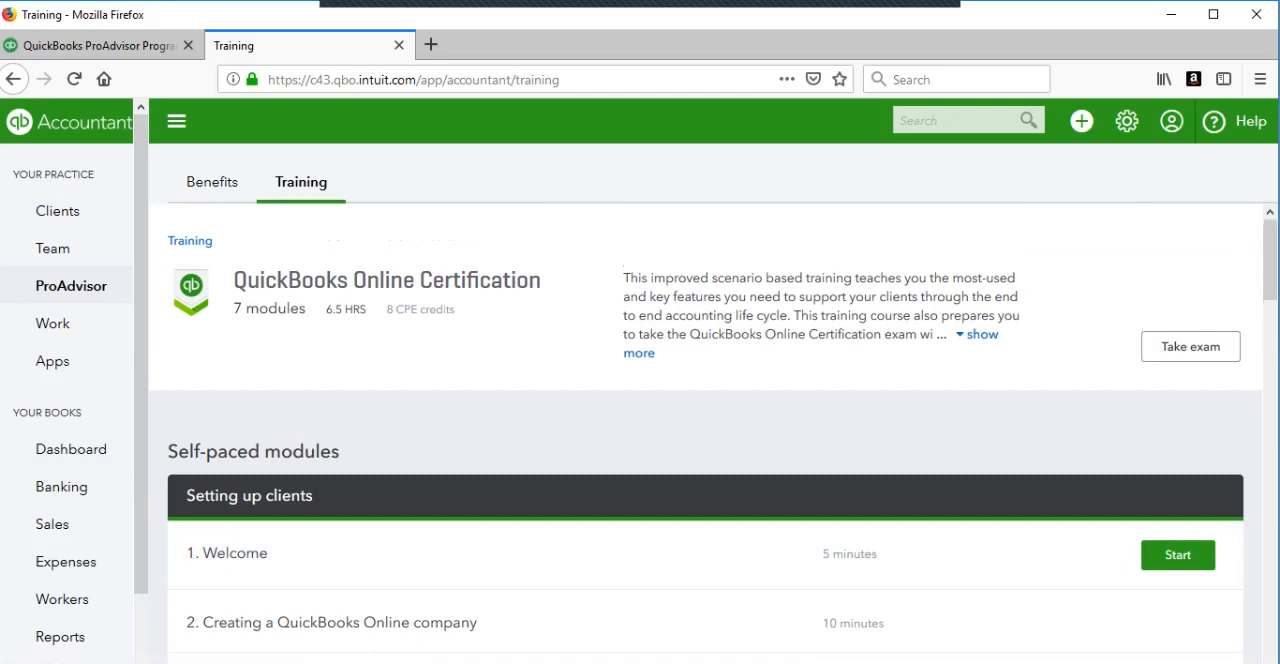